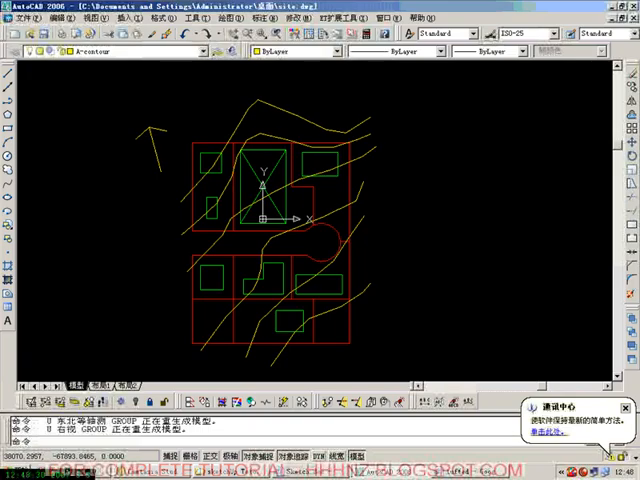
mouse_move(343, 360)
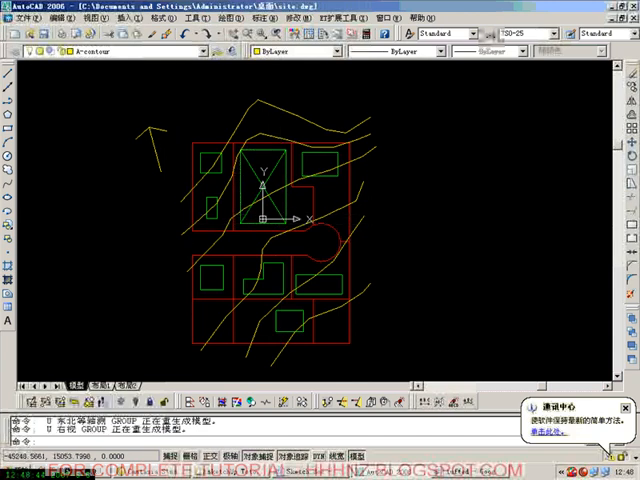
mouse_move(147, 128)
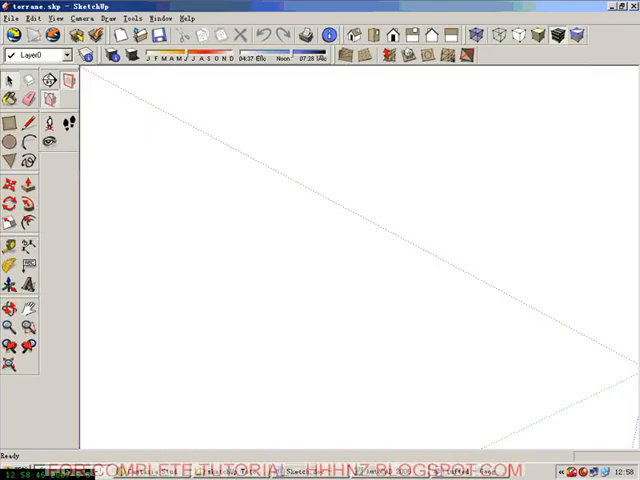
Import site.dwg using the ACAD Files (*.dwg, *.dxf) file type
click(10, 18)
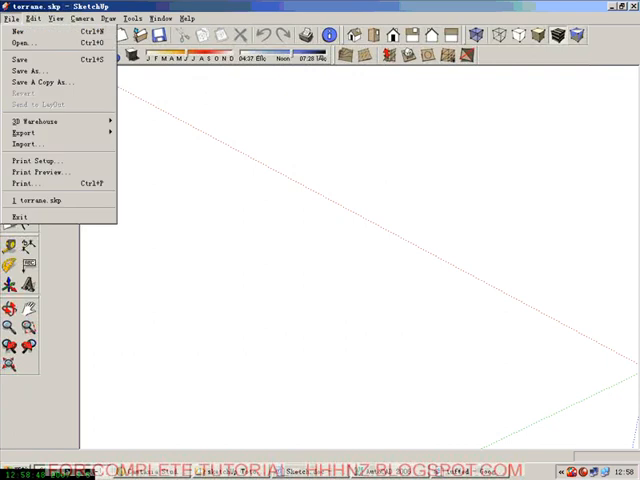
click(24, 42)
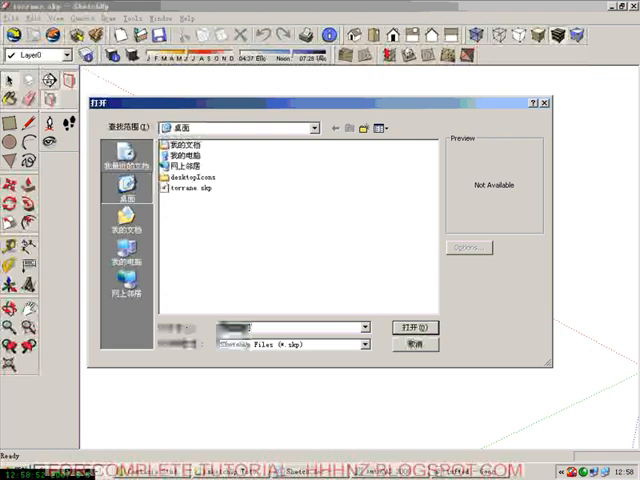
click(359, 344)
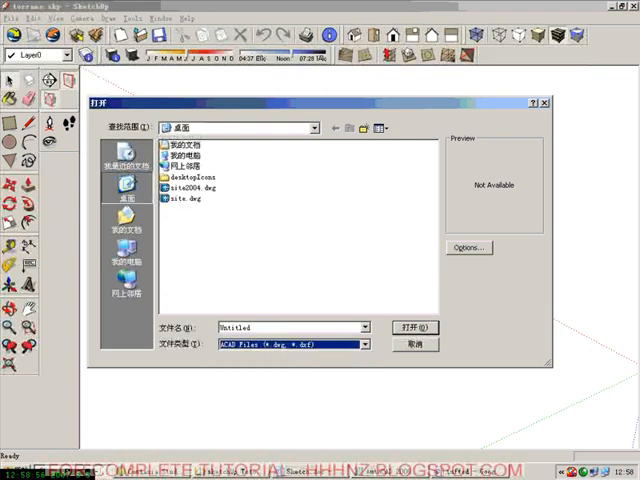
click(180, 189)
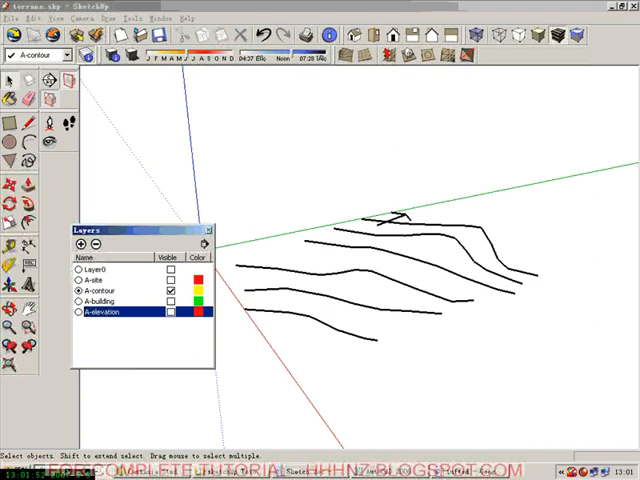
Drag-select all the black A-contour lines
drag(528, 343, 576, 388)
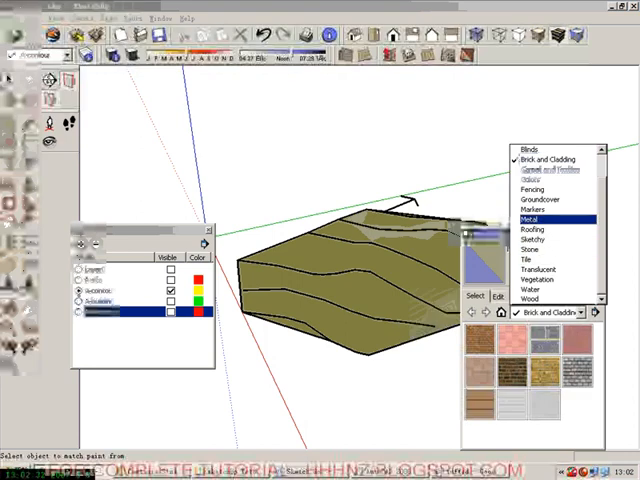
Browse the Groundcover, then the Vegetation material collections
click(548, 208)
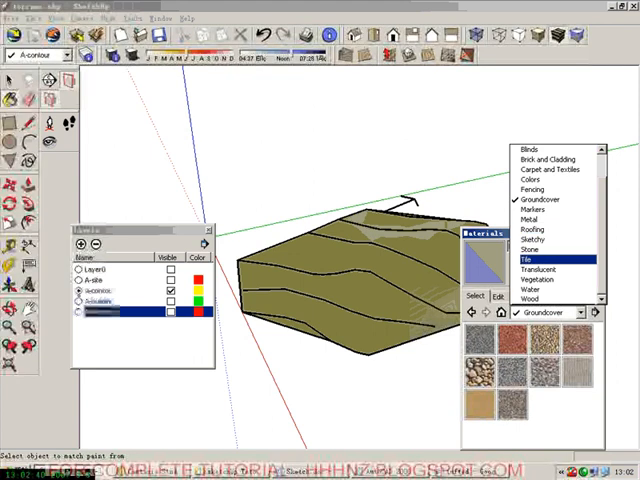
click(538, 290)
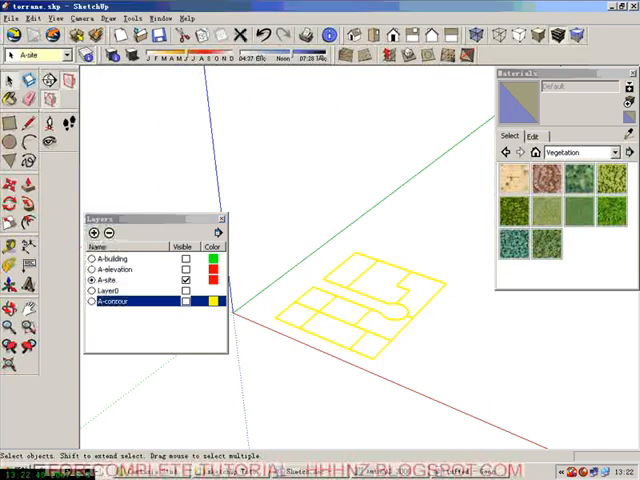
Make the selected yellow A-site plot lines into a group
right_click(360, 310)
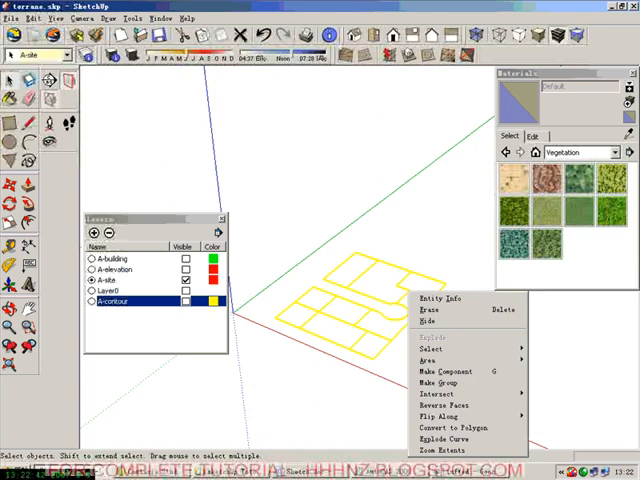
mouse_move(439, 382)
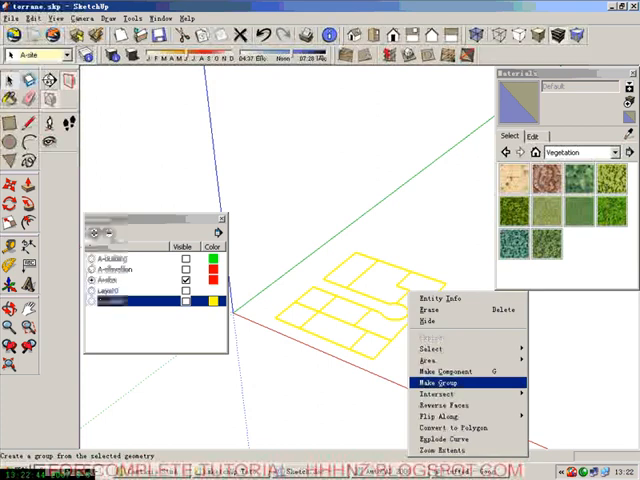
click(431, 382)
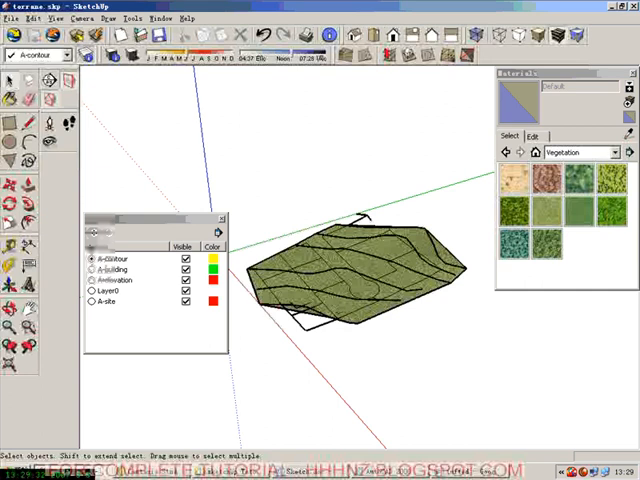
Add the 3dTorrane layer in the Layers window
click(93, 233)
text(3dTorrane)
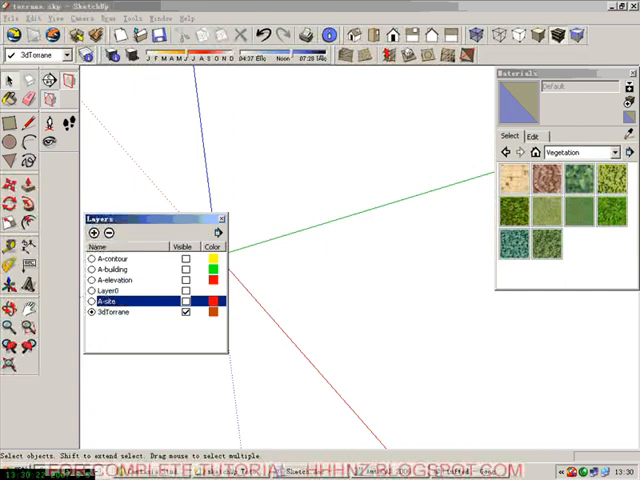
Turn on Layer0 to reveal the grass terrain, deselect it, then reselect it
click(184, 290)
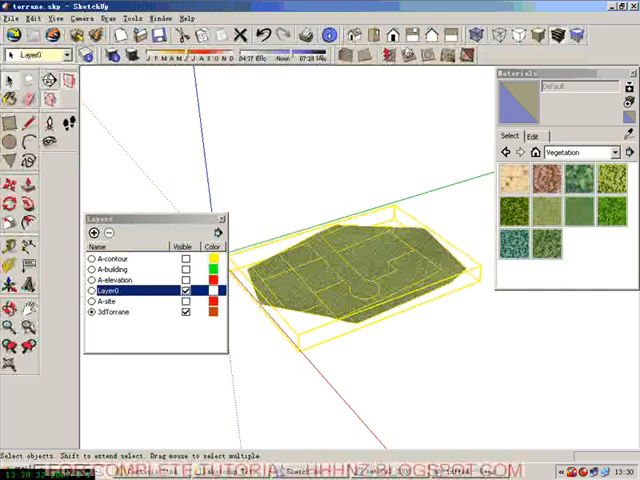
click(38, 54)
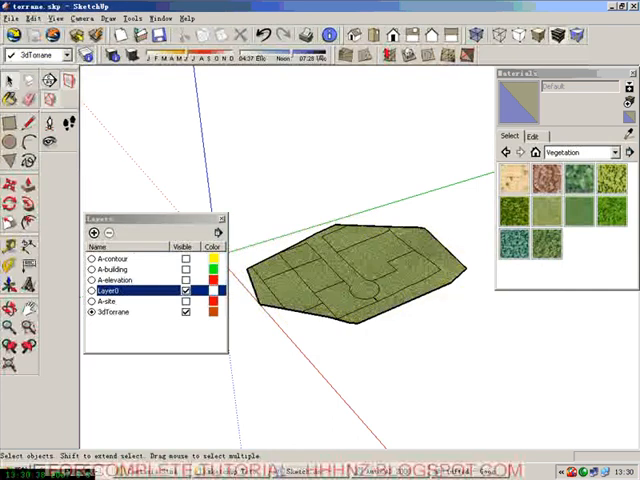
click(184, 293)
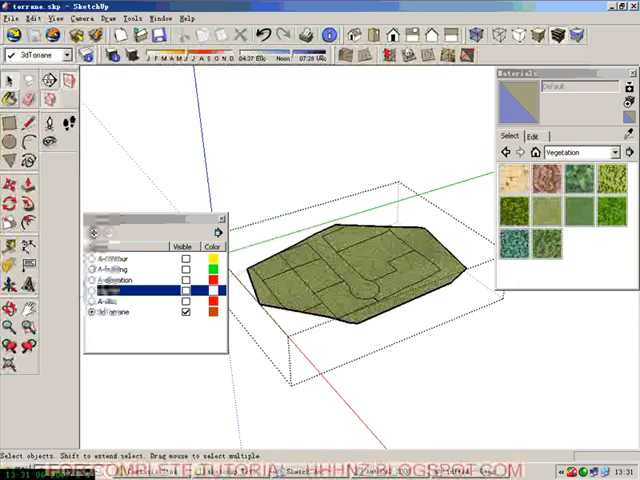
mouse_move(548, 232)
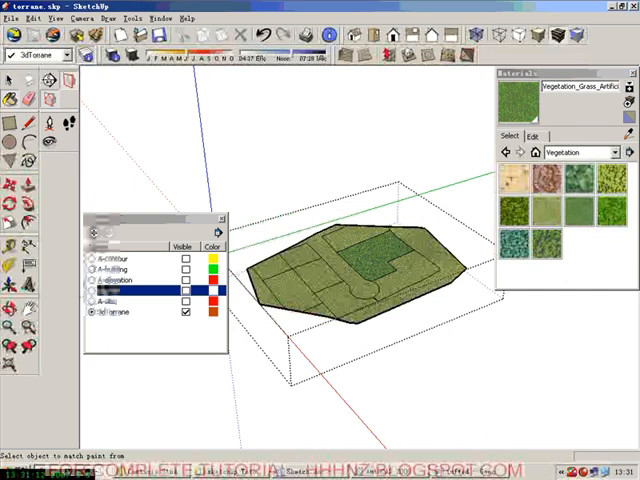
Paint the plot with darker Vegetation grass and the road grey with Color_005
click(93, 232)
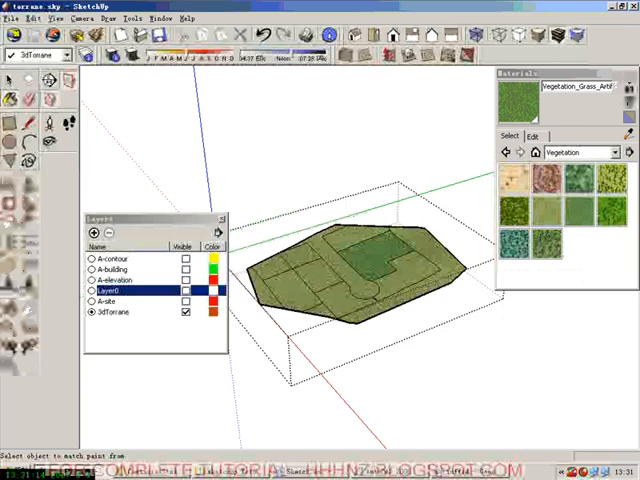
click(625, 152)
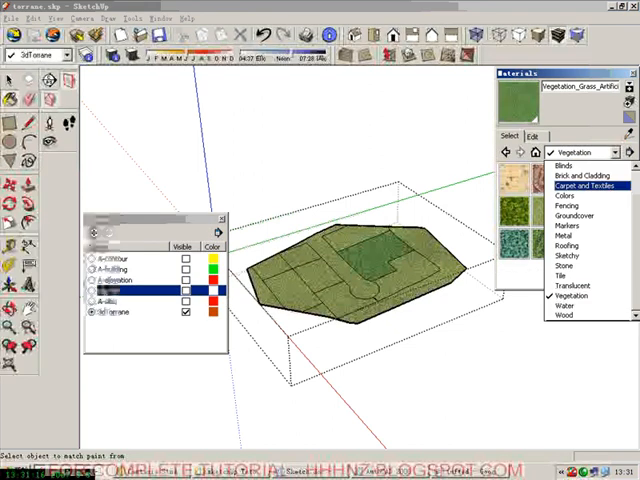
click(565, 205)
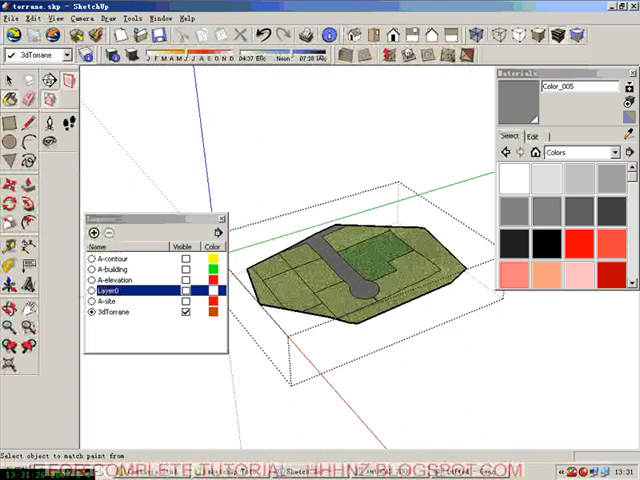
click(10, 98)
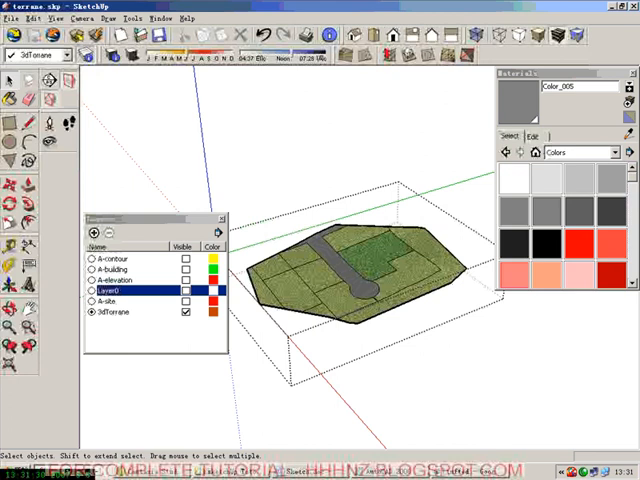
Hide the terrain's black outline edges with the context-menu Hide command
right_click(370, 245)
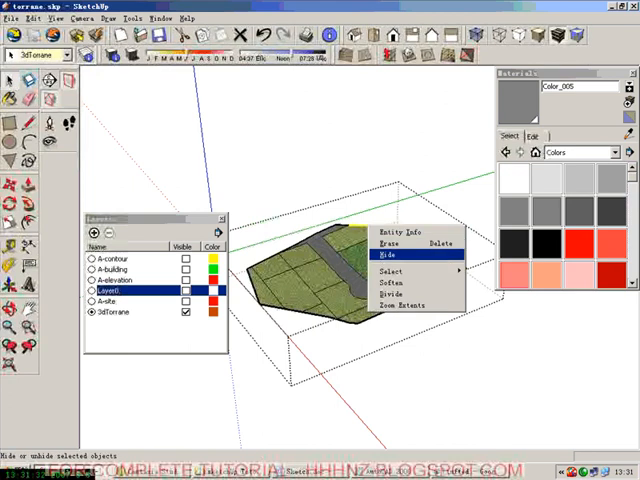
click(388, 255)
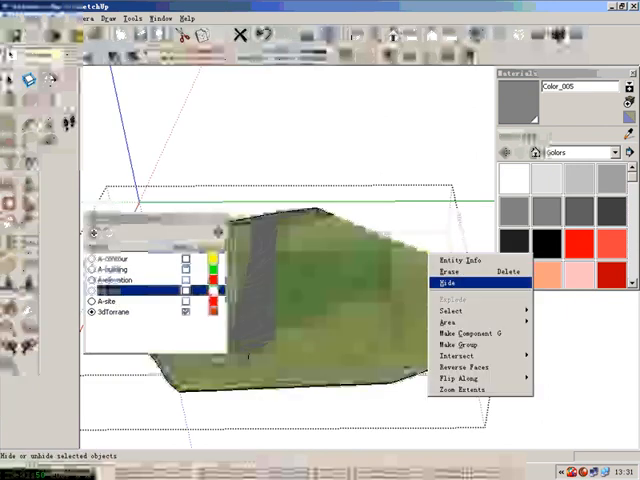
click(450, 283)
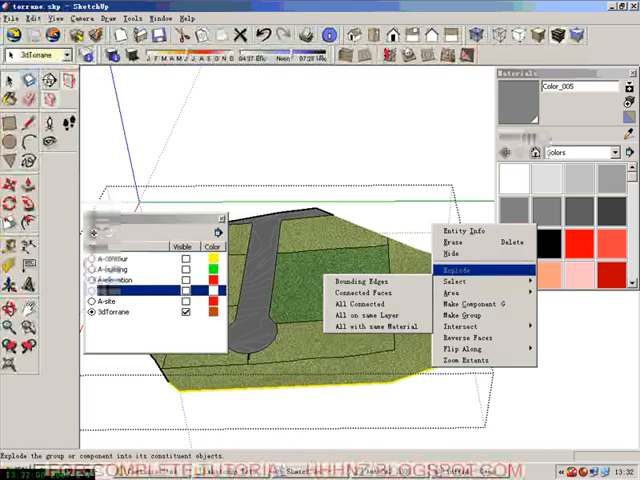
click(457, 269)
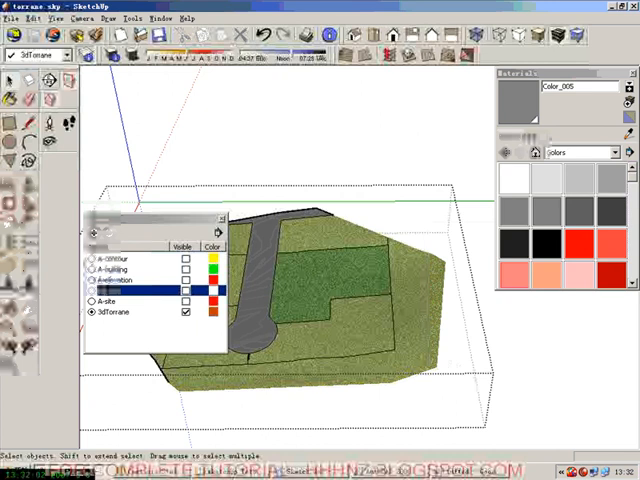